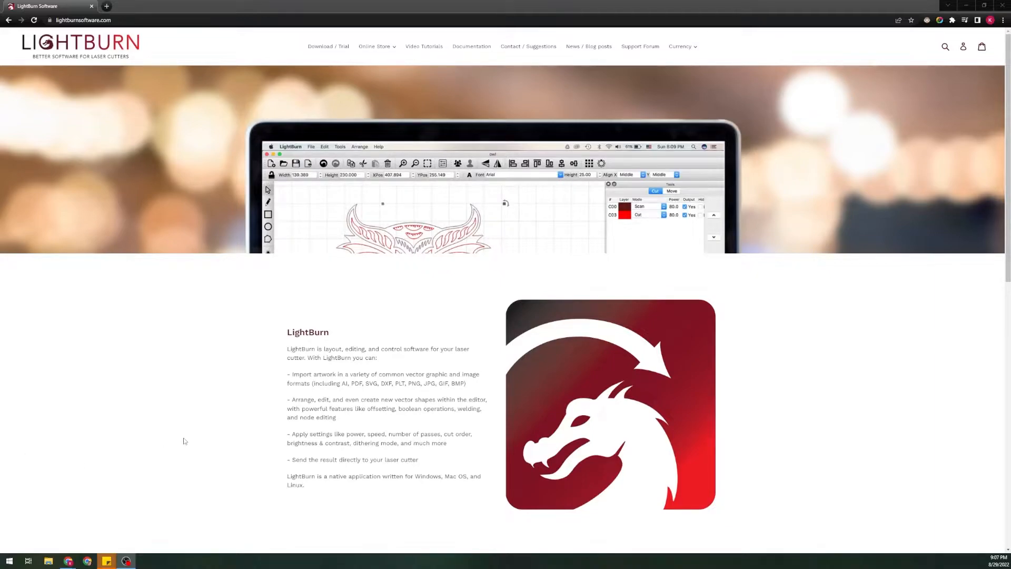
pyautogui.moveTo(190, 425)
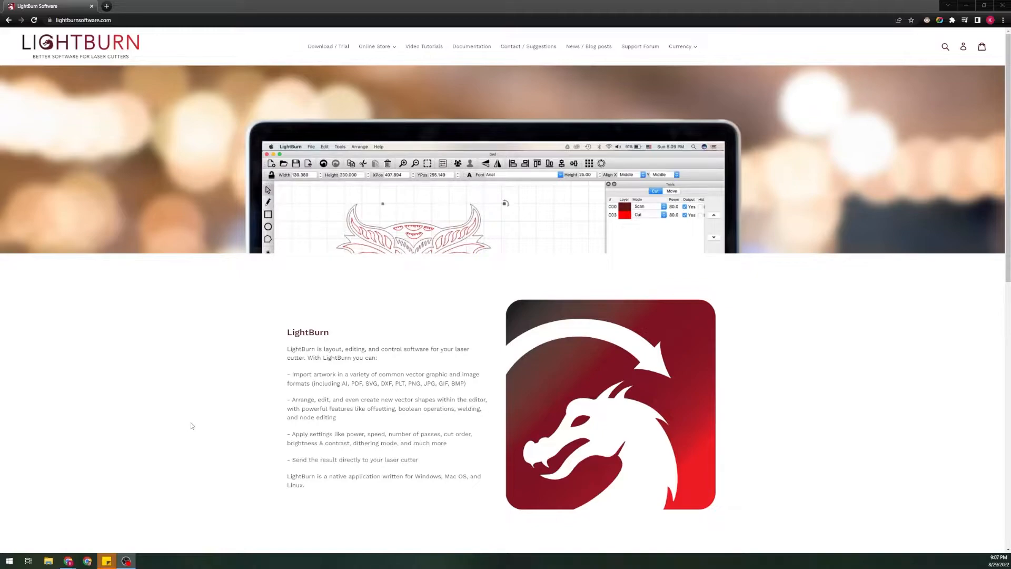
pyautogui.moveTo(360, 58)
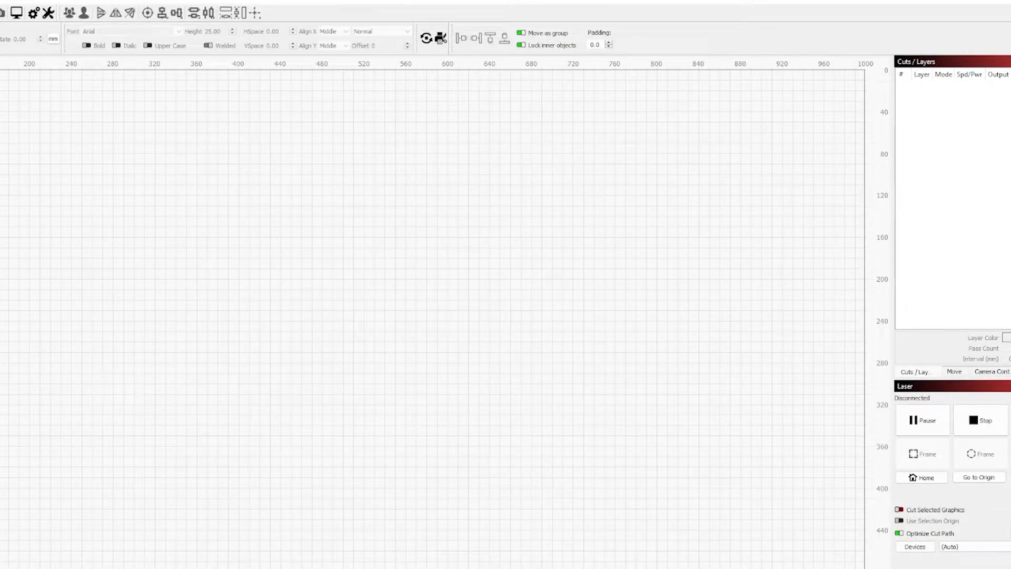
# Draw a rectangle on the canvas with the Rectangle tool
pyautogui.moveTo(63, 232); pyautogui.dragTo(135, 313)
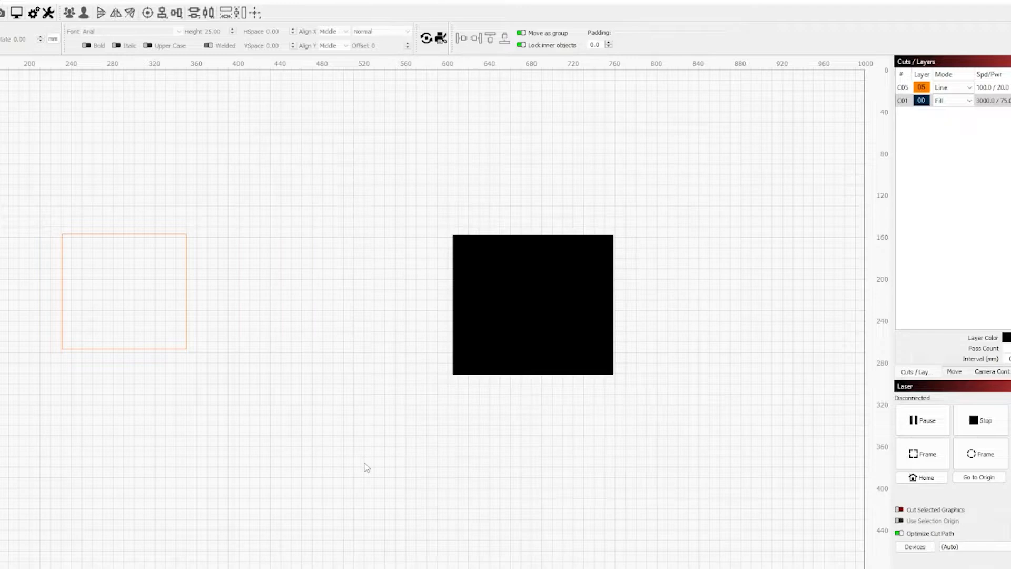
pyautogui.moveTo(412, 326)
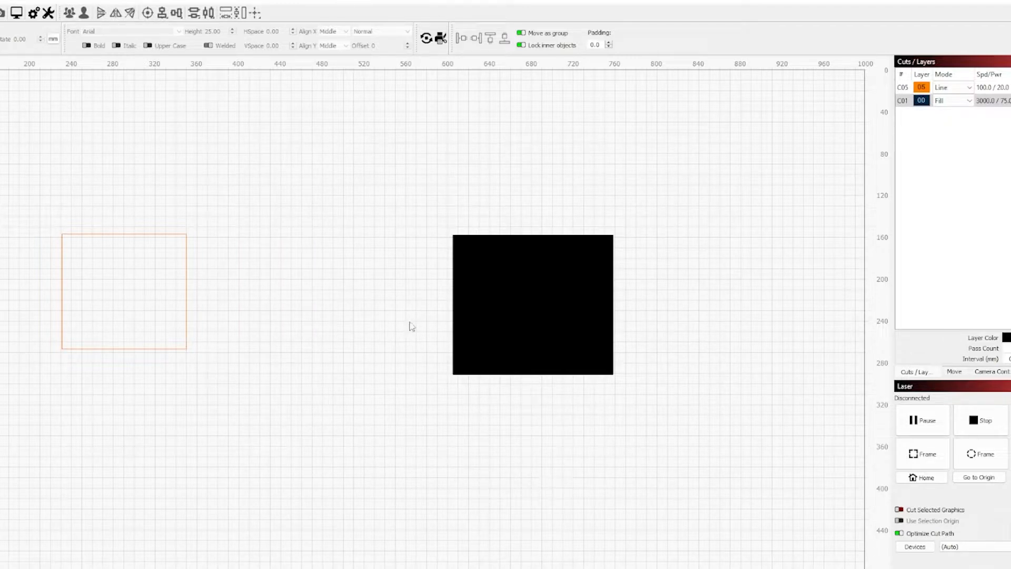
pyautogui.moveTo(530, 344)
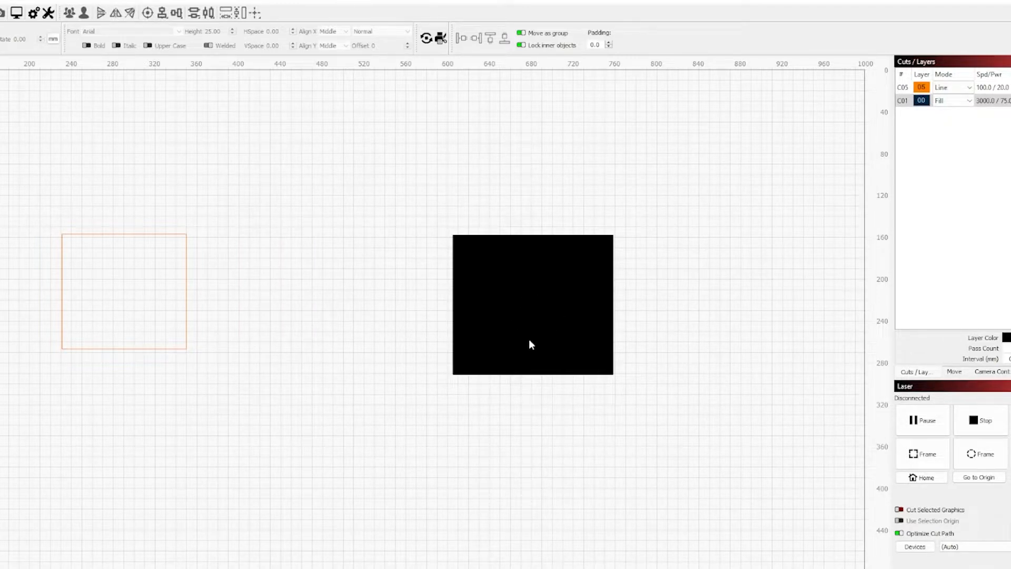
pyautogui.moveTo(124, 315)
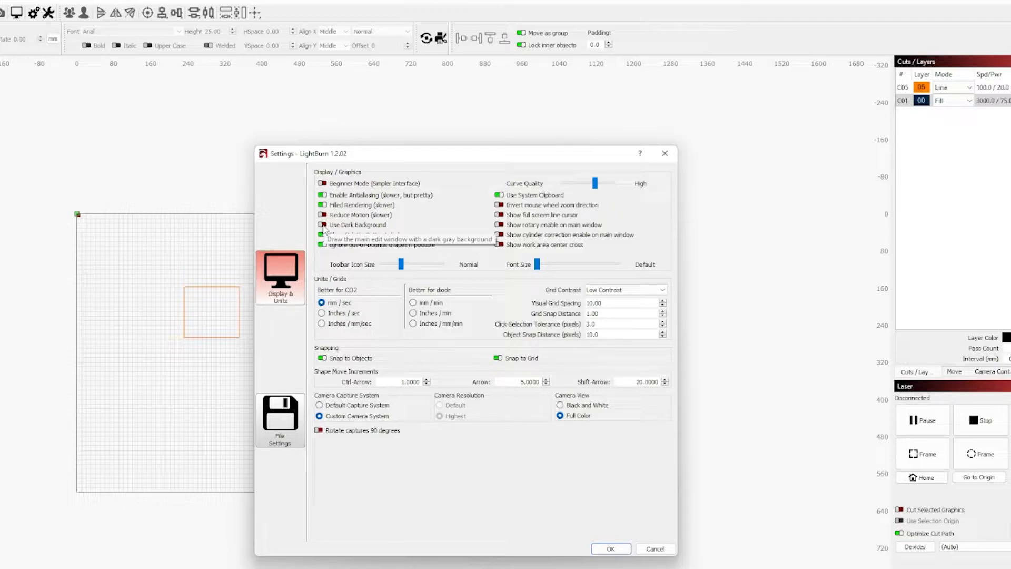
# Enable Use Dark Background in Display & Units and close Settings
pyautogui.click(610, 549)
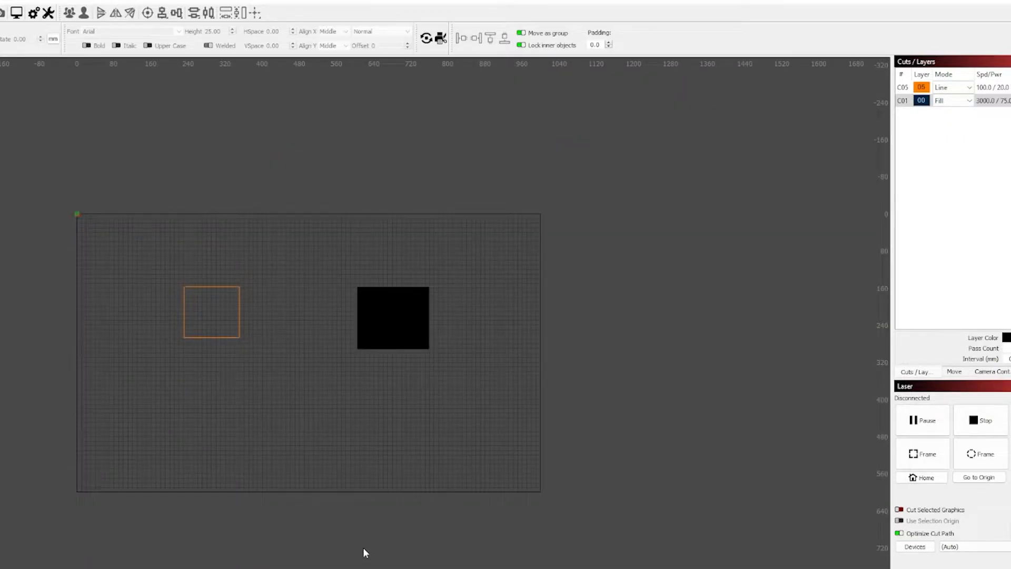
pyautogui.moveTo(233, 517)
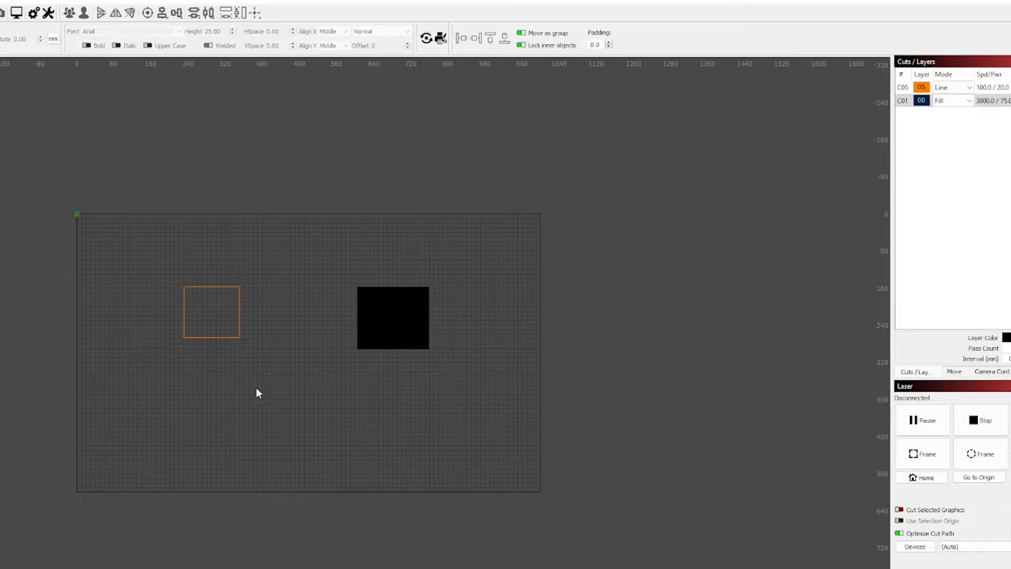
pyautogui.moveTo(260, 397)
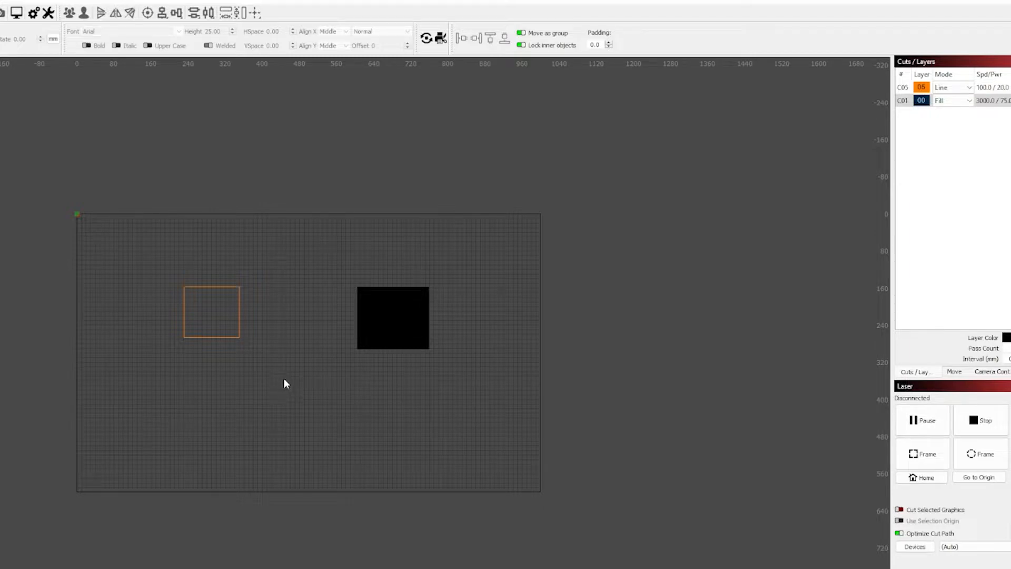
pyautogui.moveTo(258, 359)
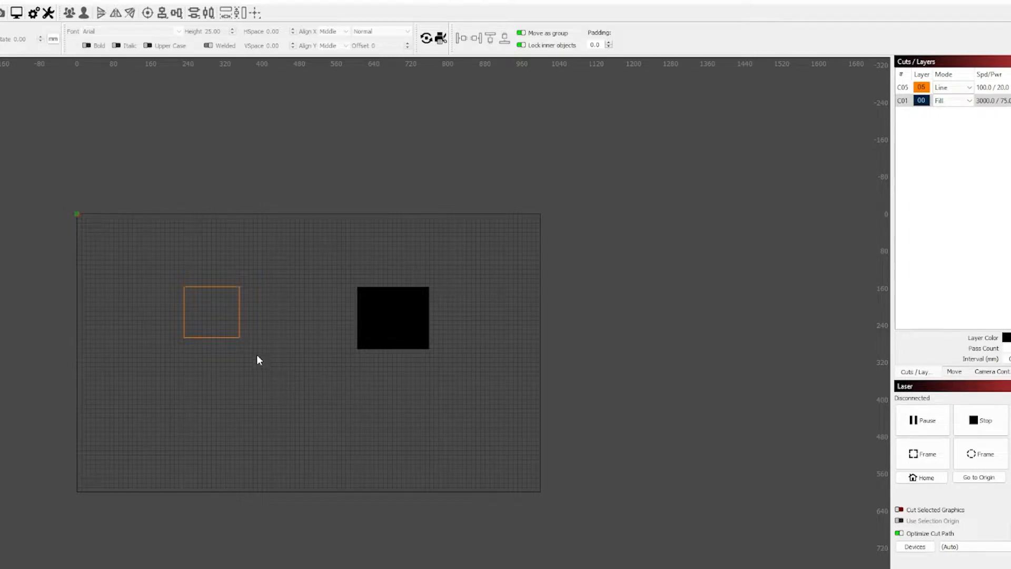
pyautogui.moveTo(252, 356)
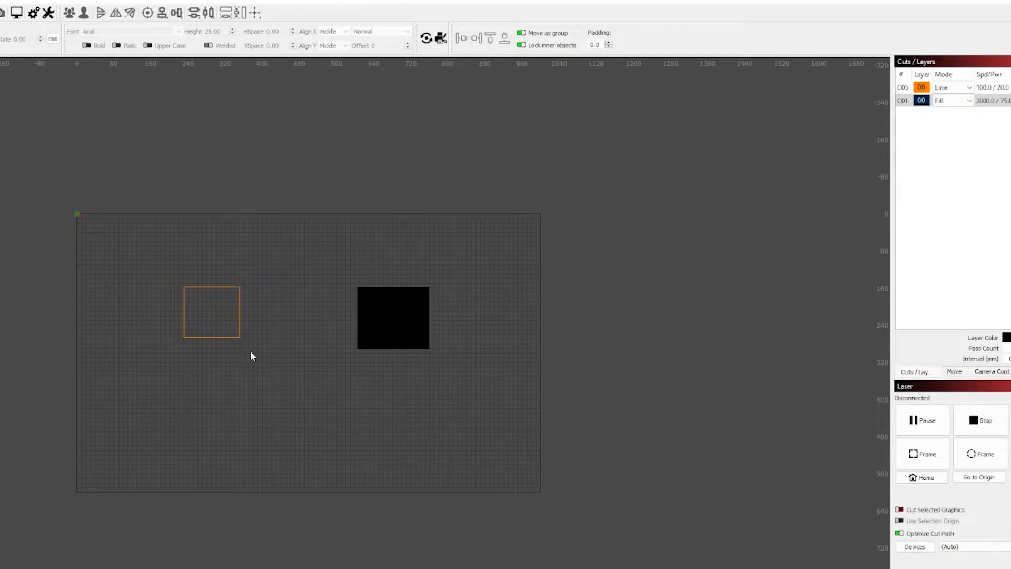
pyautogui.moveTo(83, 72)
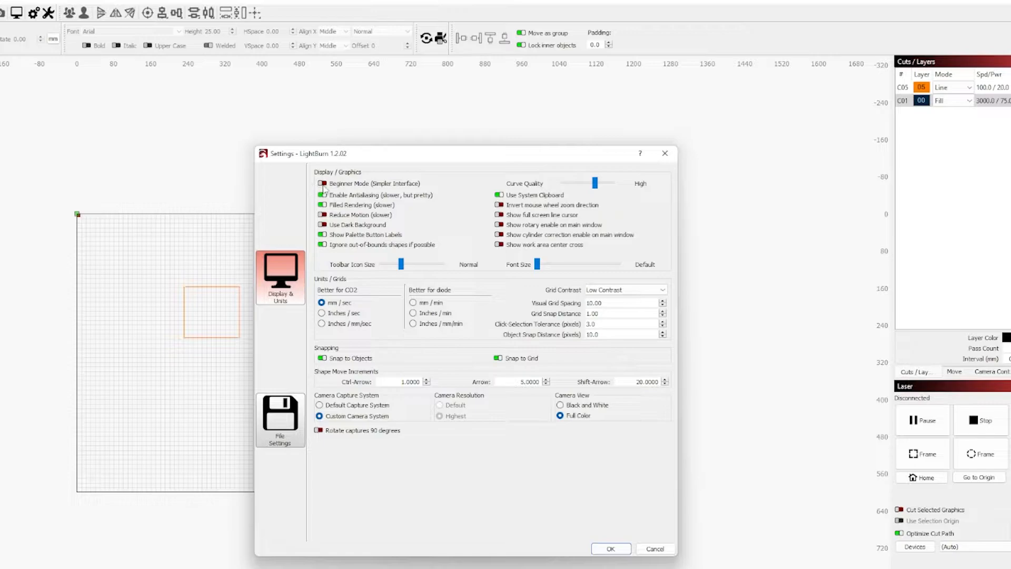
pyautogui.moveTo(324, 183)
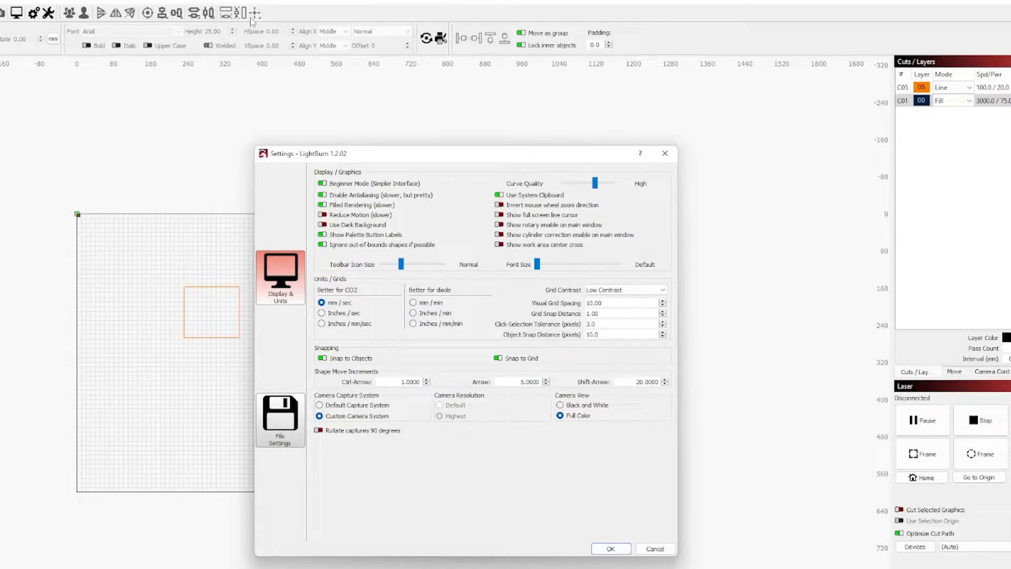
pyautogui.moveTo(29, 397)
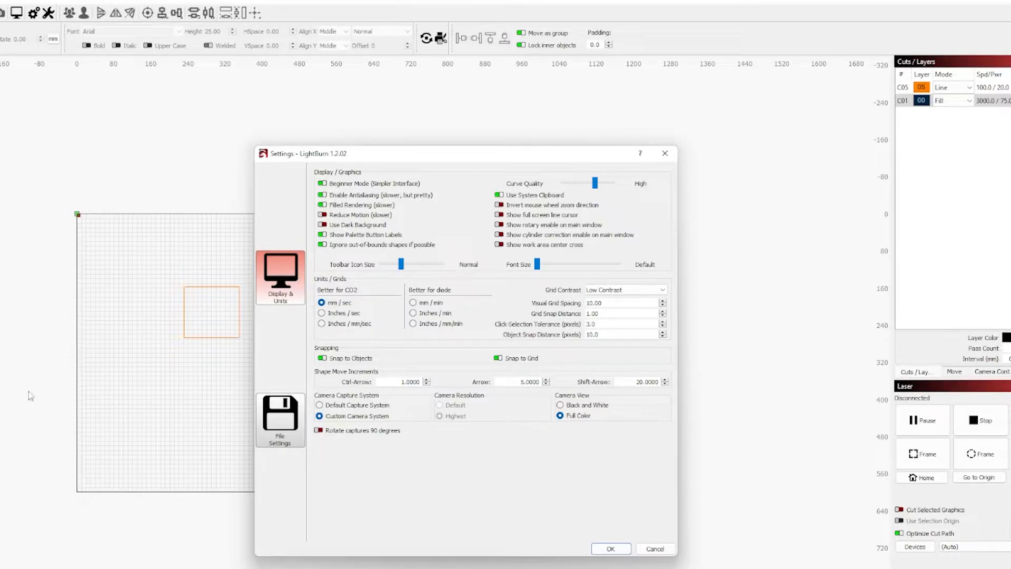
# Confirm Beginner Mode (Simpler Interface) with OK to close Settings
pyautogui.click(610, 549)
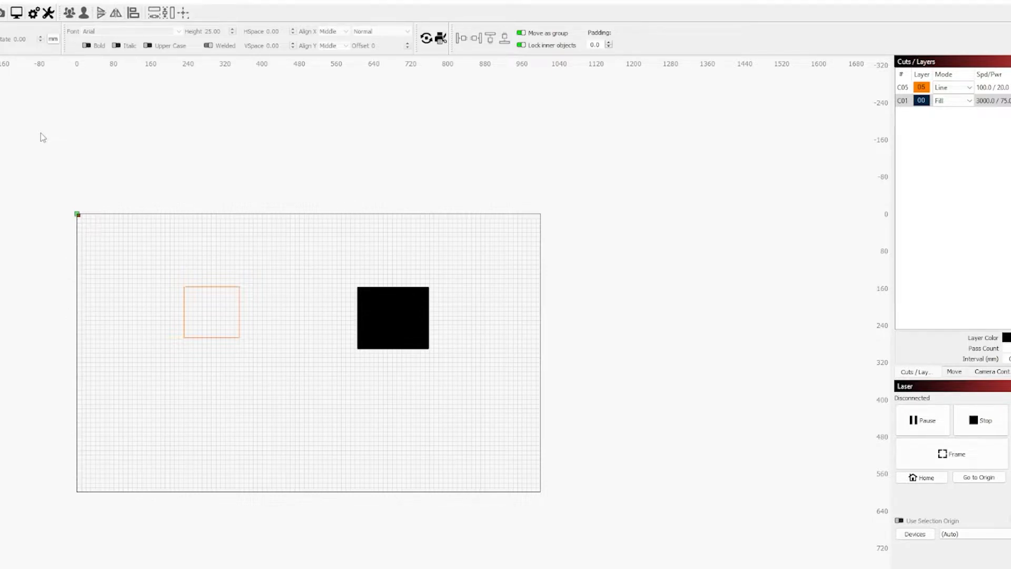
# Reopen Settings and switch Beginner Mode off to restore the full toolset
pyautogui.click(28, 12)
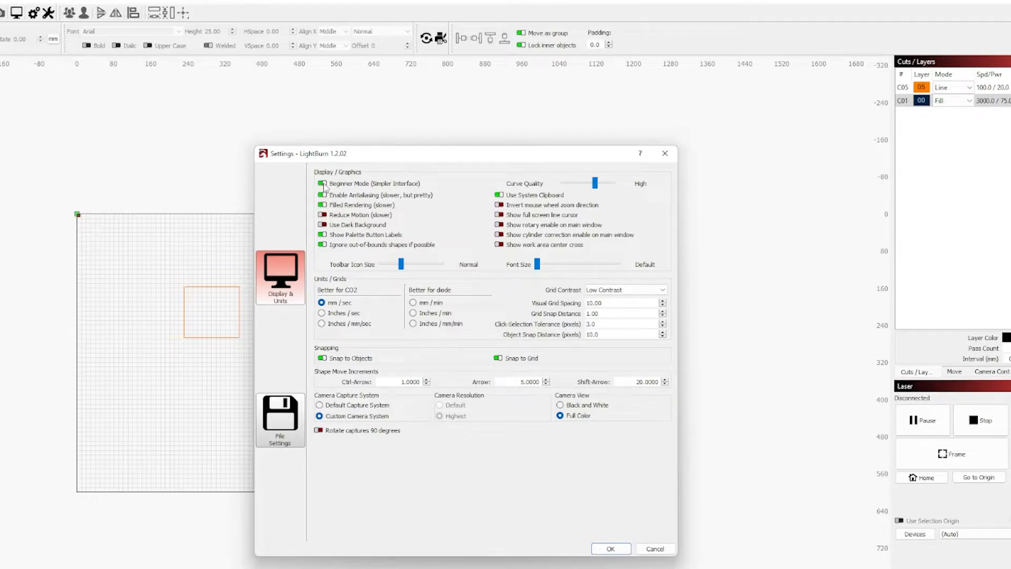
pyautogui.click(322, 183)
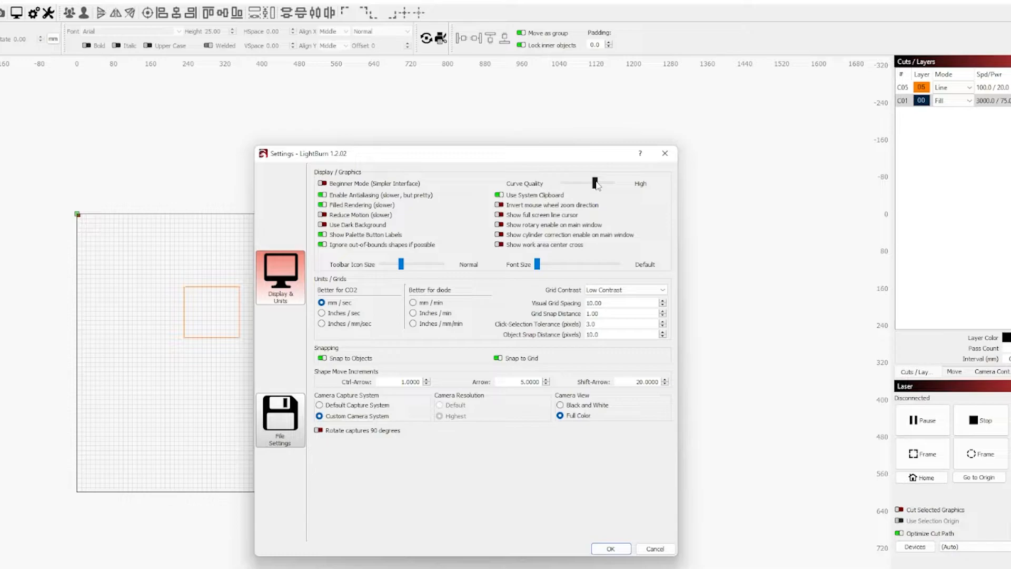
pyautogui.moveTo(593, 183); pyautogui.dragTo(610, 183)
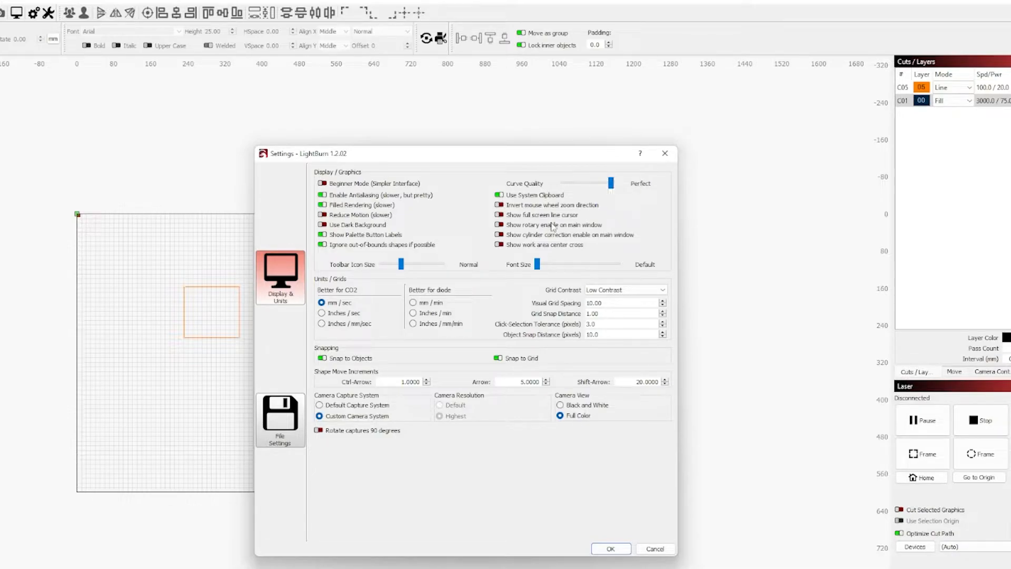
pyautogui.moveTo(553, 225)
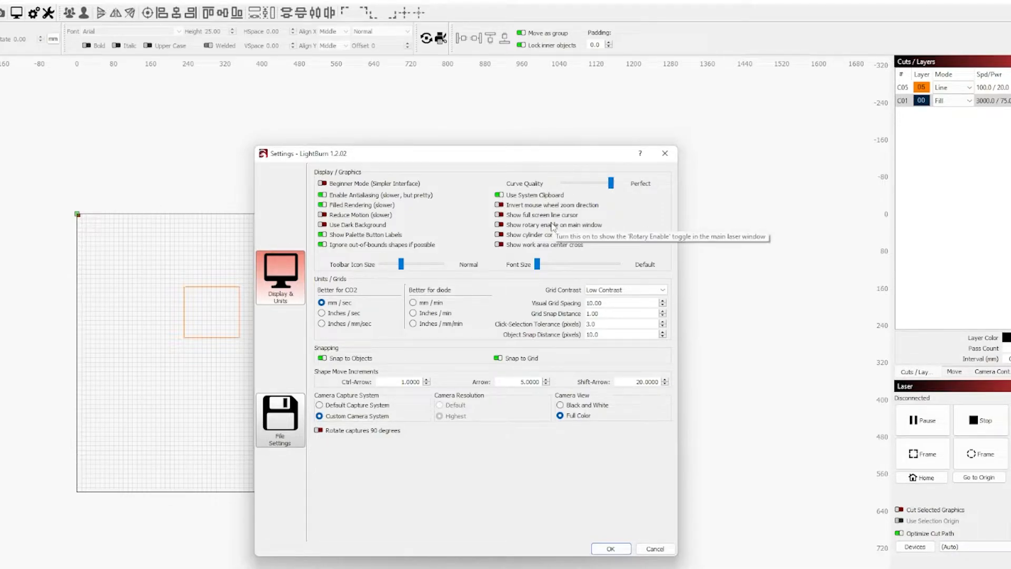
pyautogui.moveTo(516, 172)
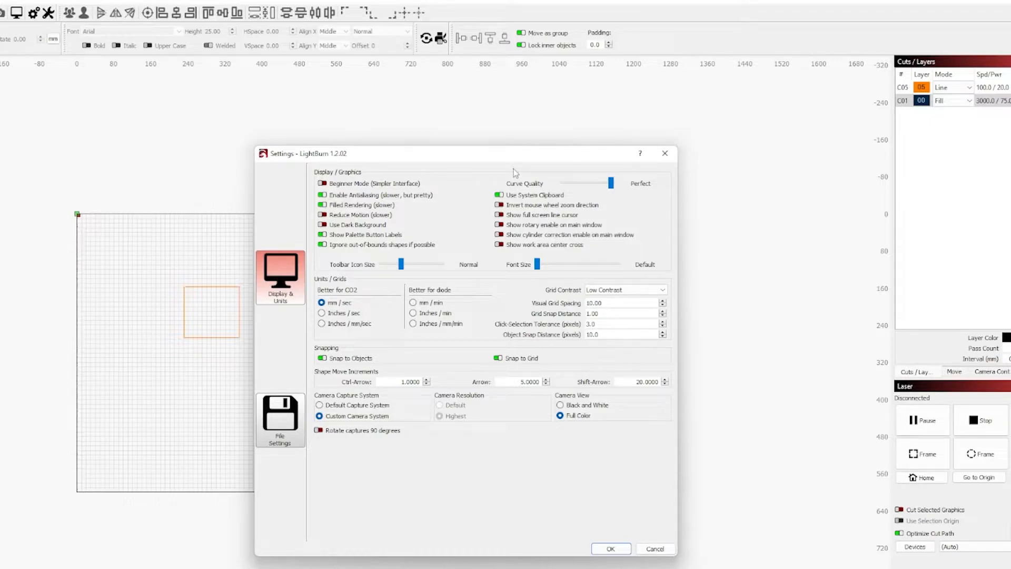
pyautogui.moveTo(609, 183); pyautogui.dragTo(595, 183)
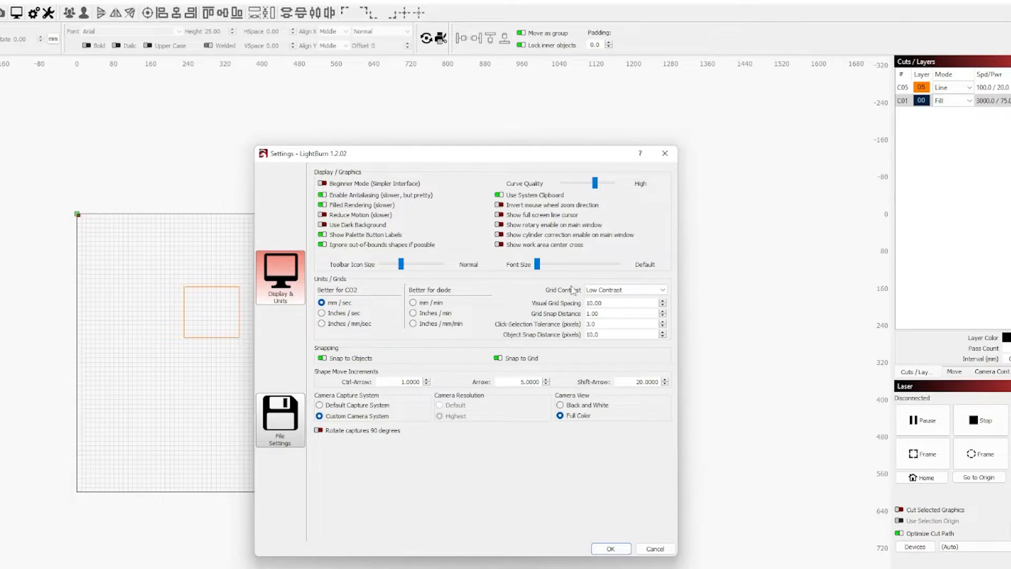
pyautogui.moveTo(531, 292)
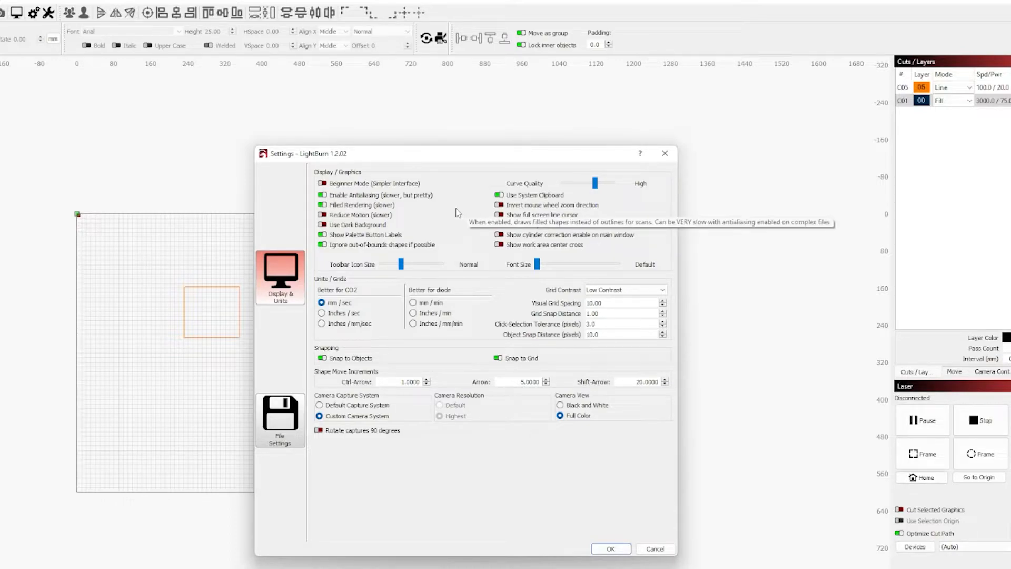
pyautogui.moveTo(471, 245)
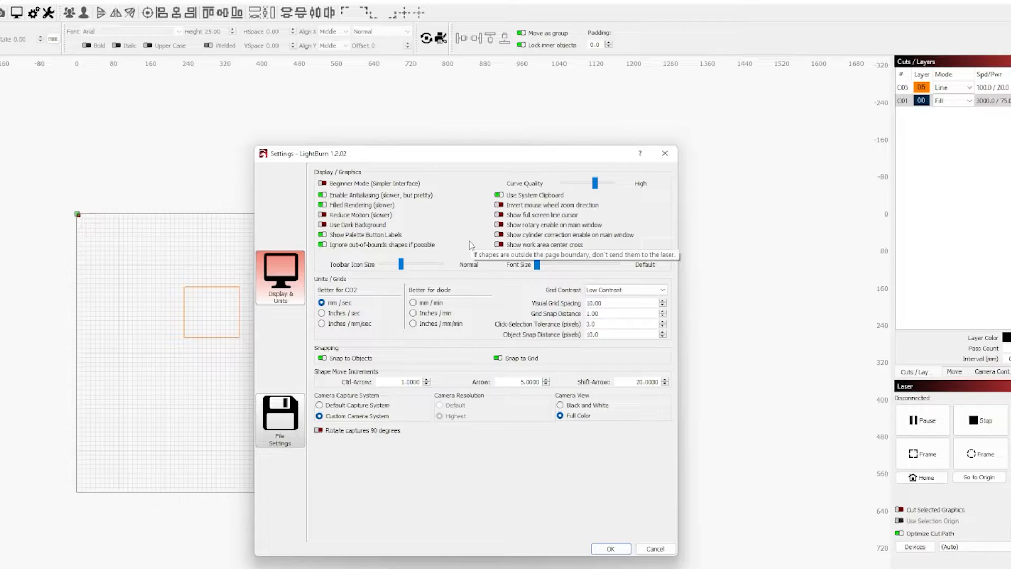
pyautogui.moveTo(474, 259)
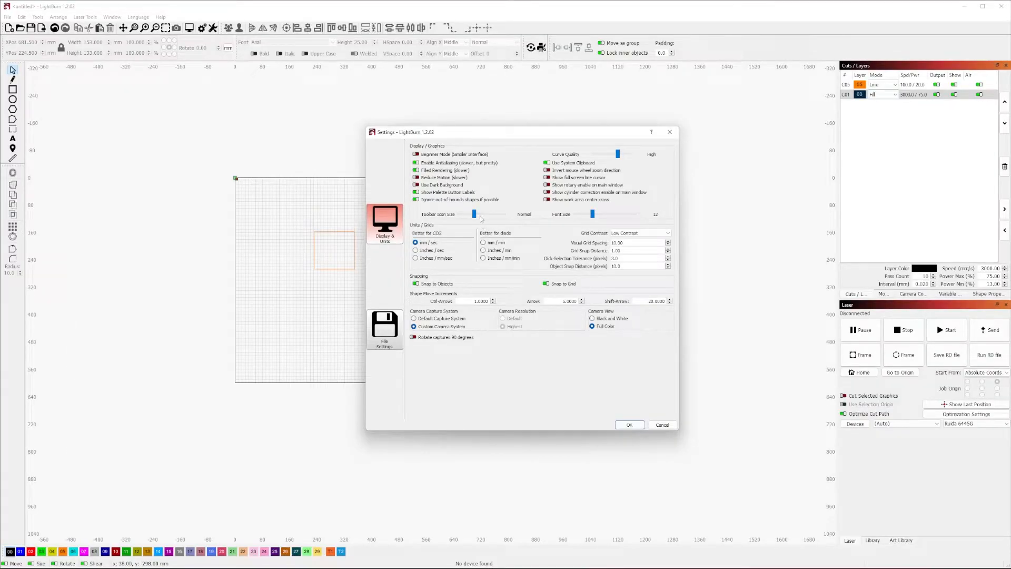
# Drag the Font Size slider from Default to 12
pyautogui.moveTo(474, 213); pyautogui.dragTo(495, 214)
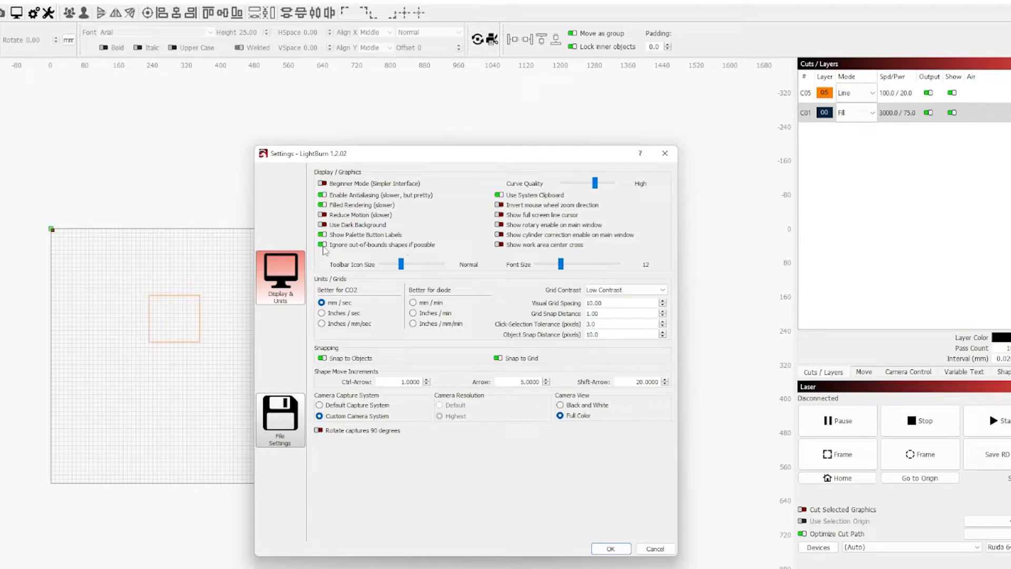
pyautogui.moveTo(285, 230)
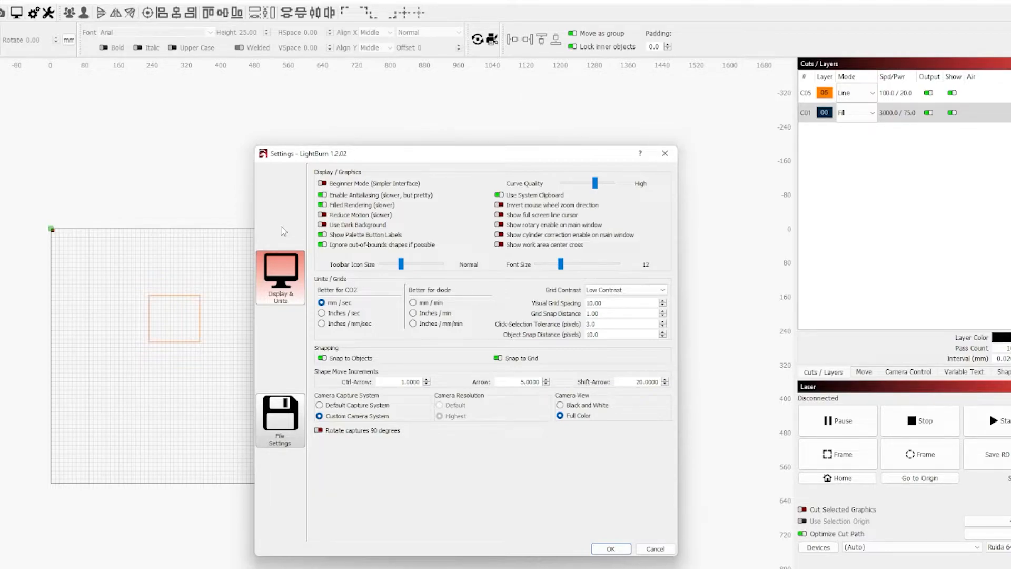
pyautogui.click(610, 549)
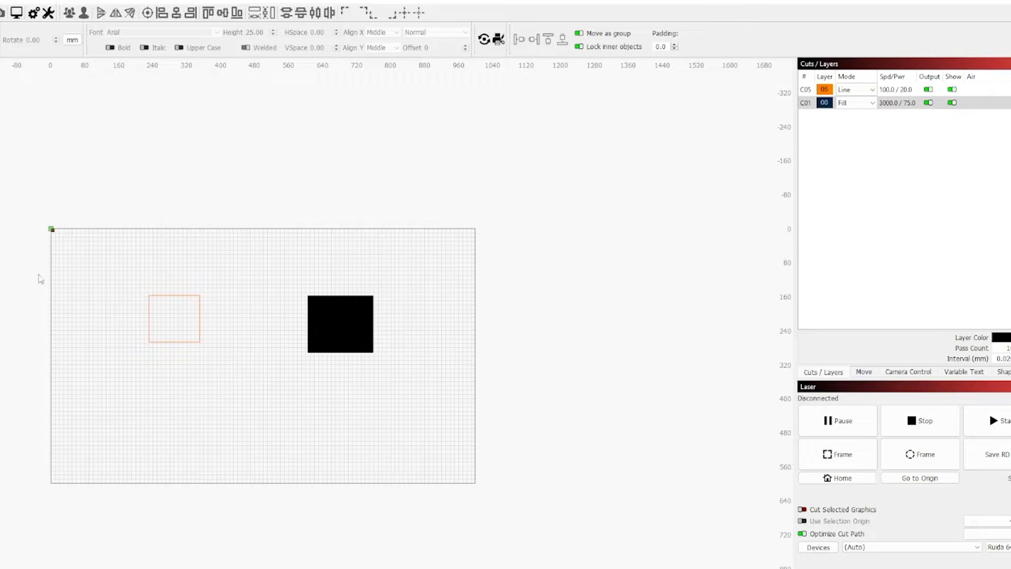
pyautogui.moveTo(342, 339)
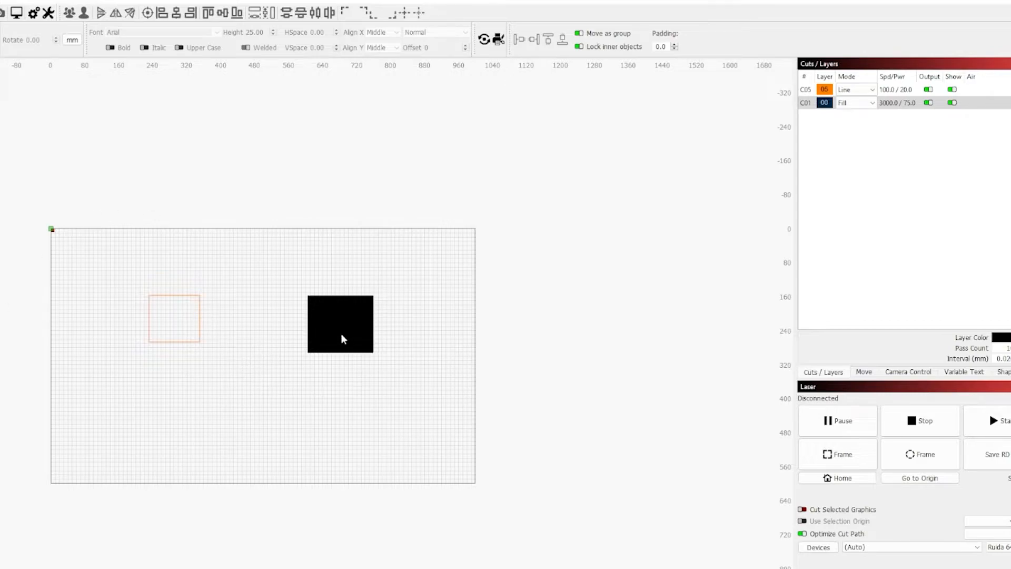
pyautogui.moveTo(340, 324); pyautogui.dragTo(400, 155)
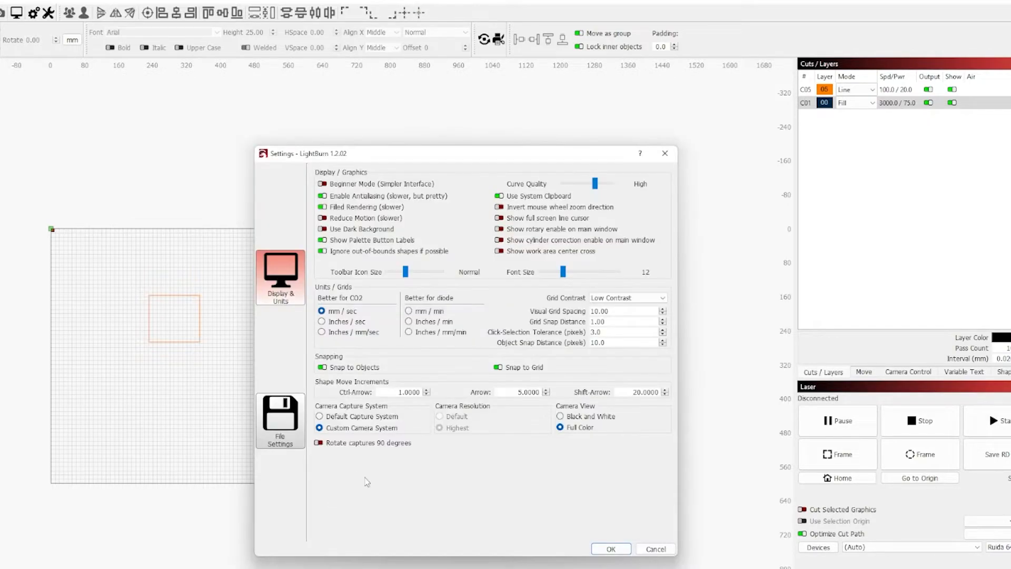
pyautogui.moveTo(335, 410)
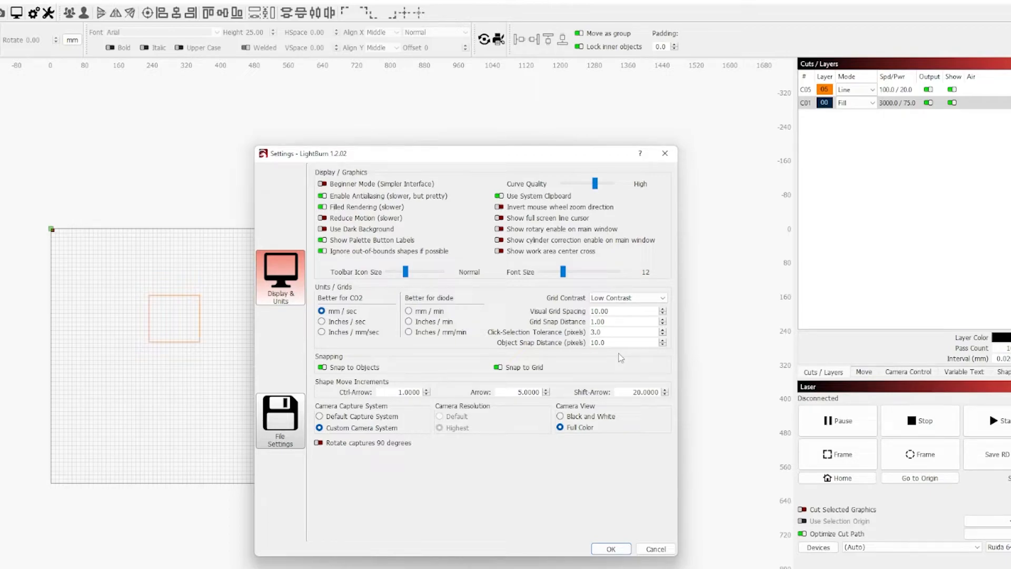
pyautogui.moveTo(569, 358)
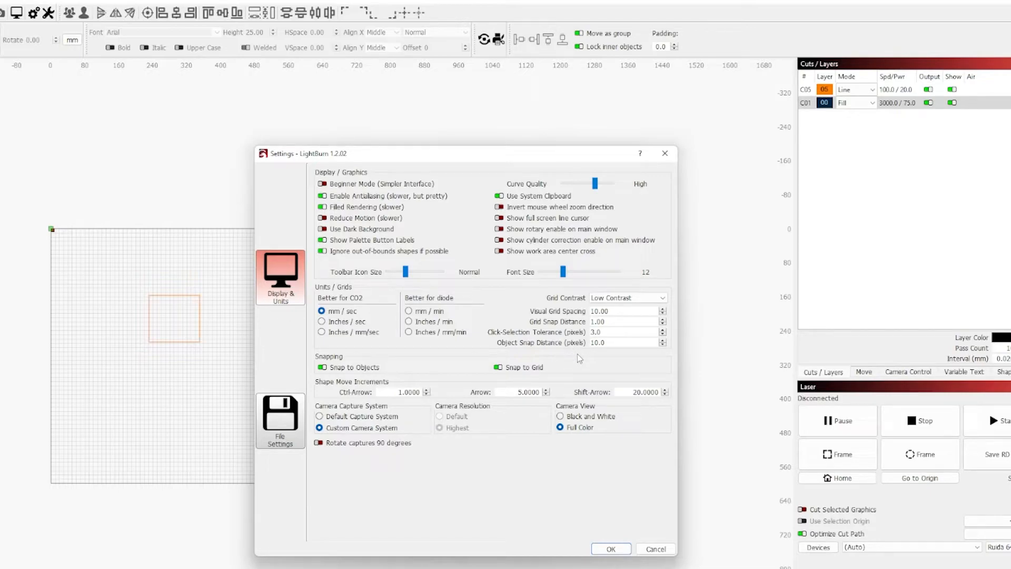
pyautogui.click(609, 549)
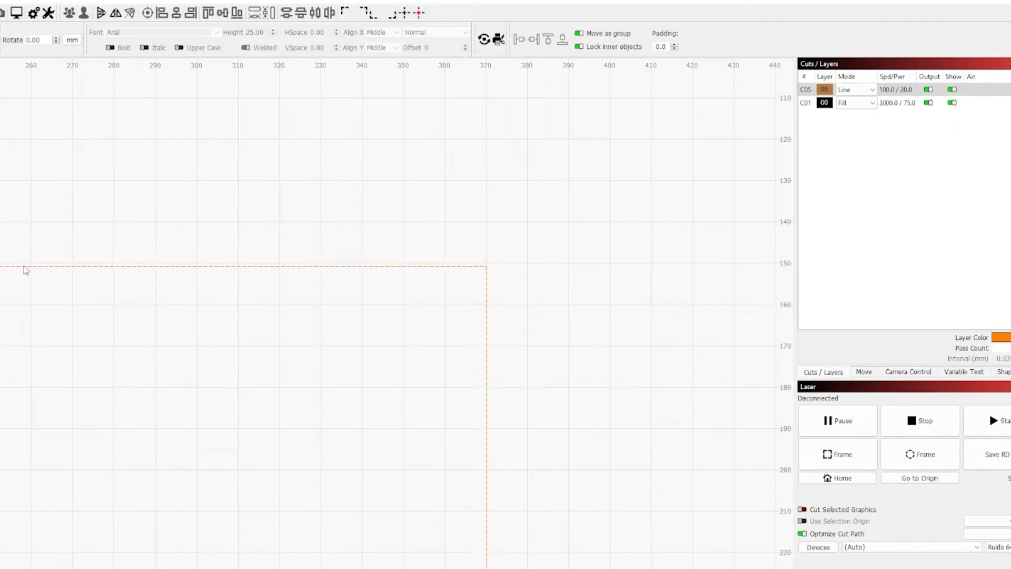
pyautogui.click(45, 12)
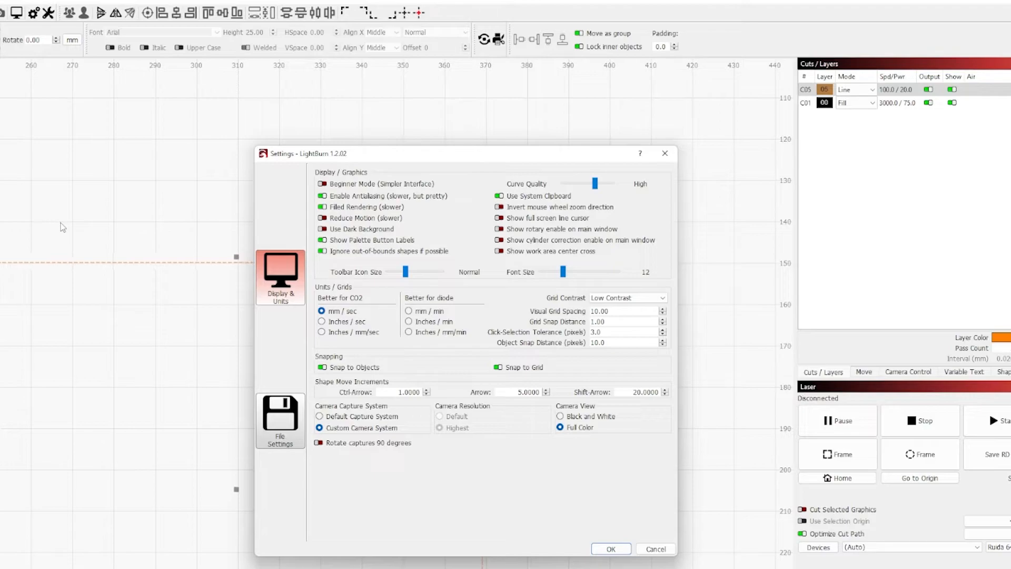
pyautogui.moveTo(434, 466)
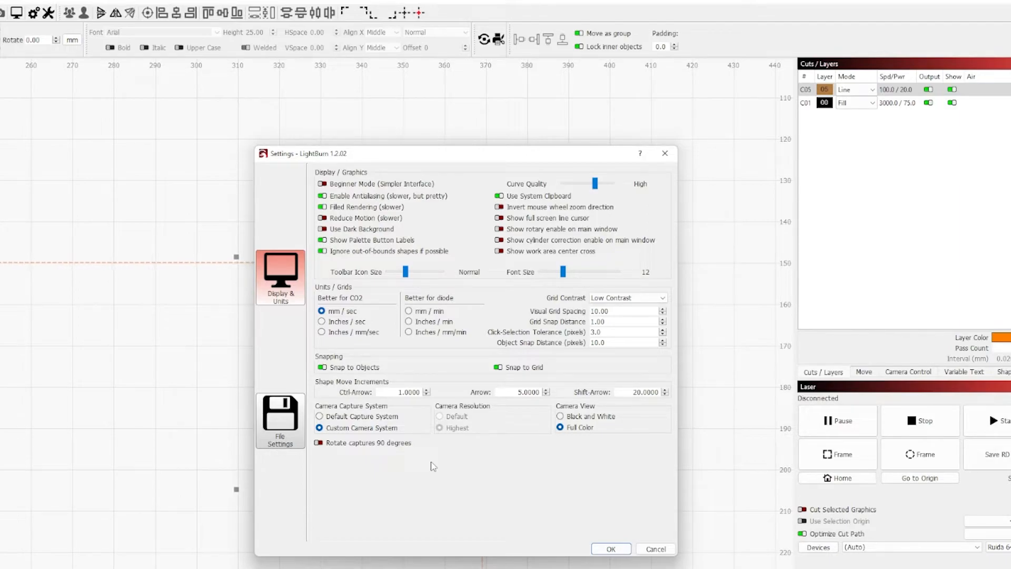
pyautogui.moveTo(406, 404)
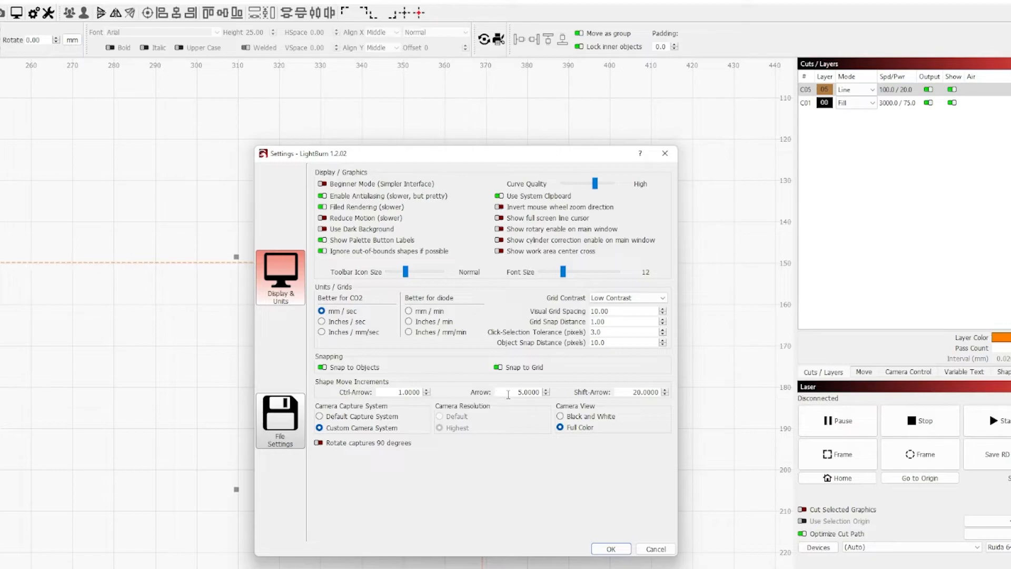
pyautogui.moveTo(606, 397)
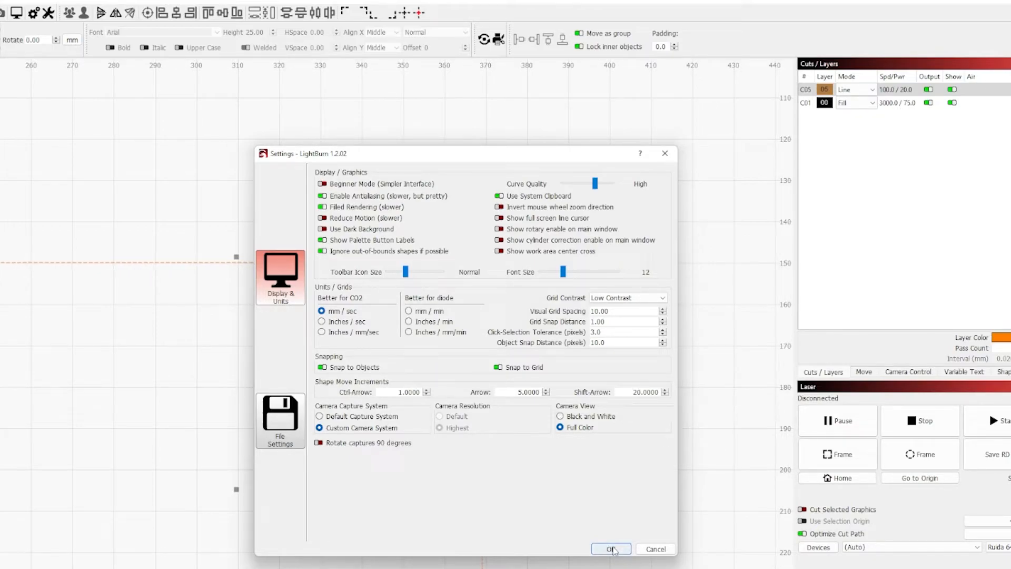
pyautogui.click(609, 549)
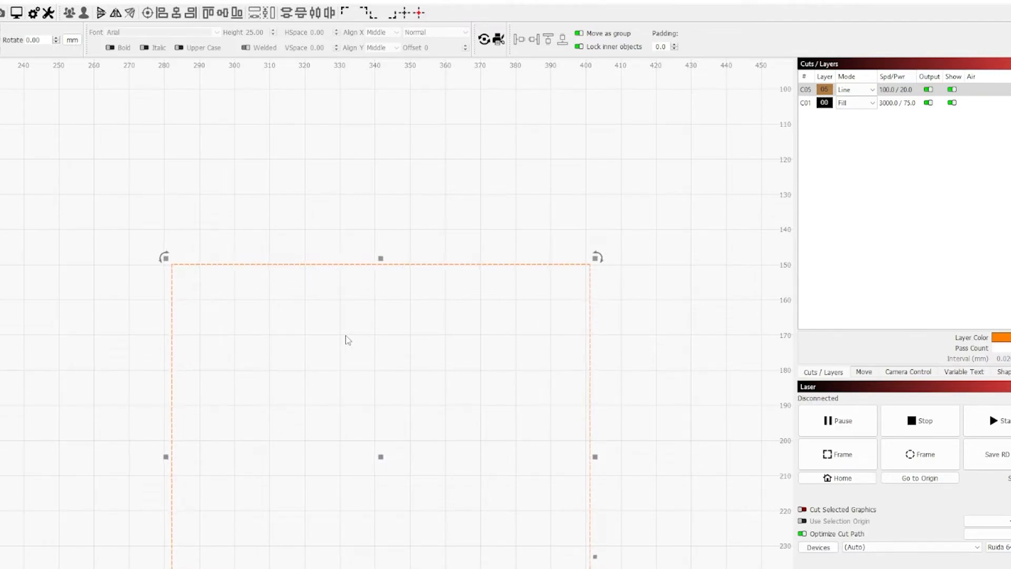
pyautogui.click(46, 12)
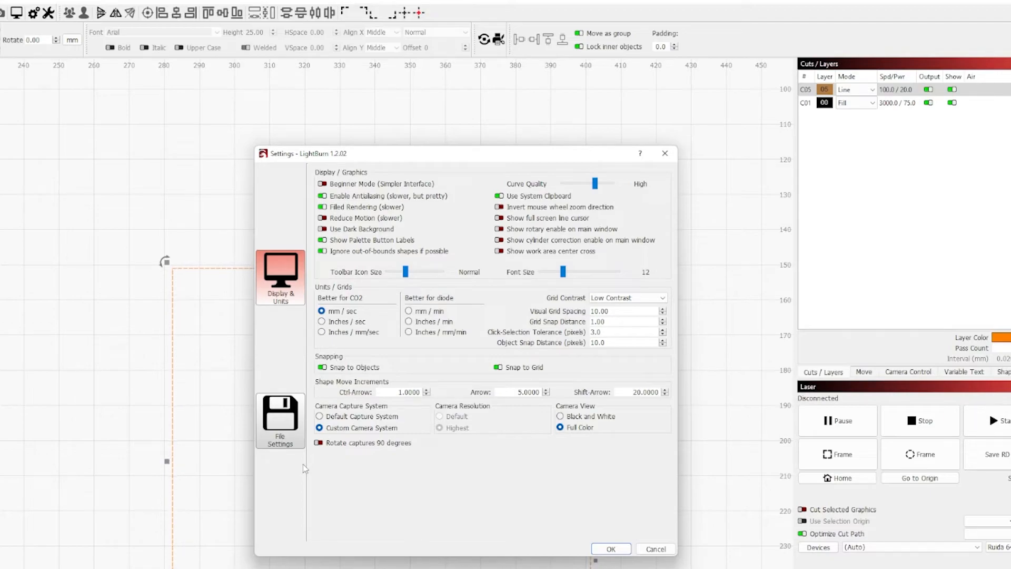
# Review the File Settings import and font options, then close Settings
pyautogui.click(280, 421)
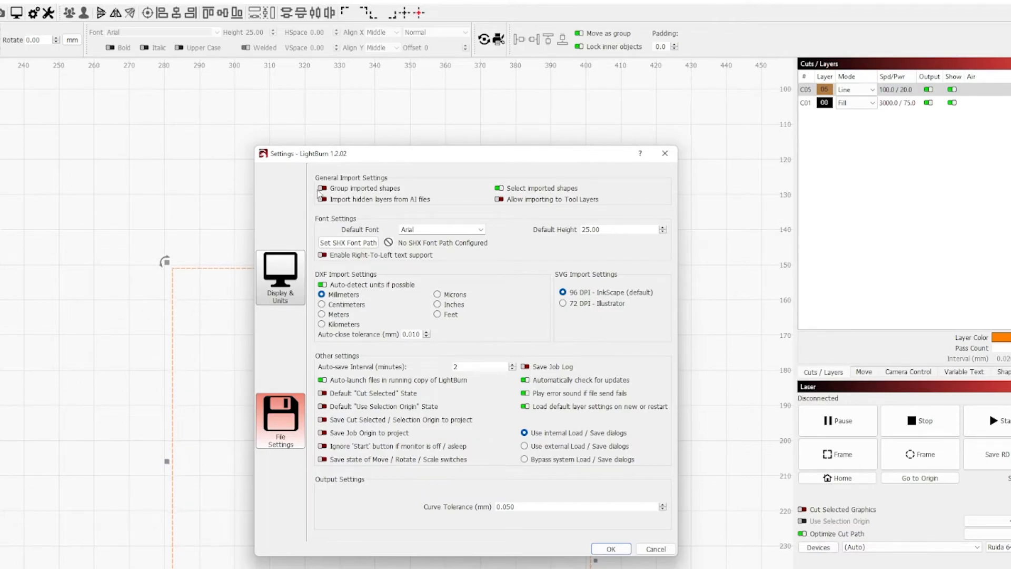
pyautogui.moveTo(301, 204)
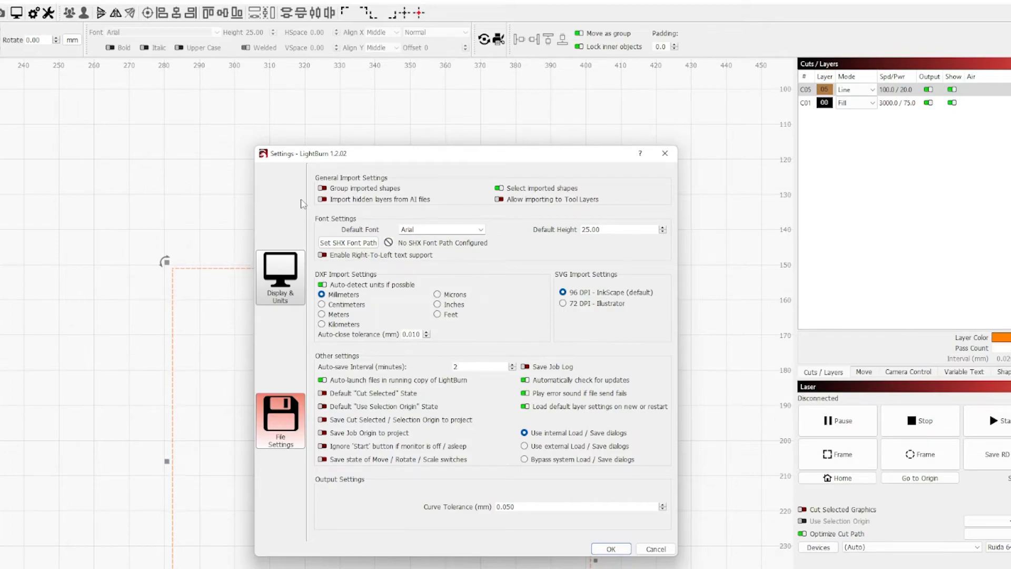
pyautogui.moveTo(482, 202)
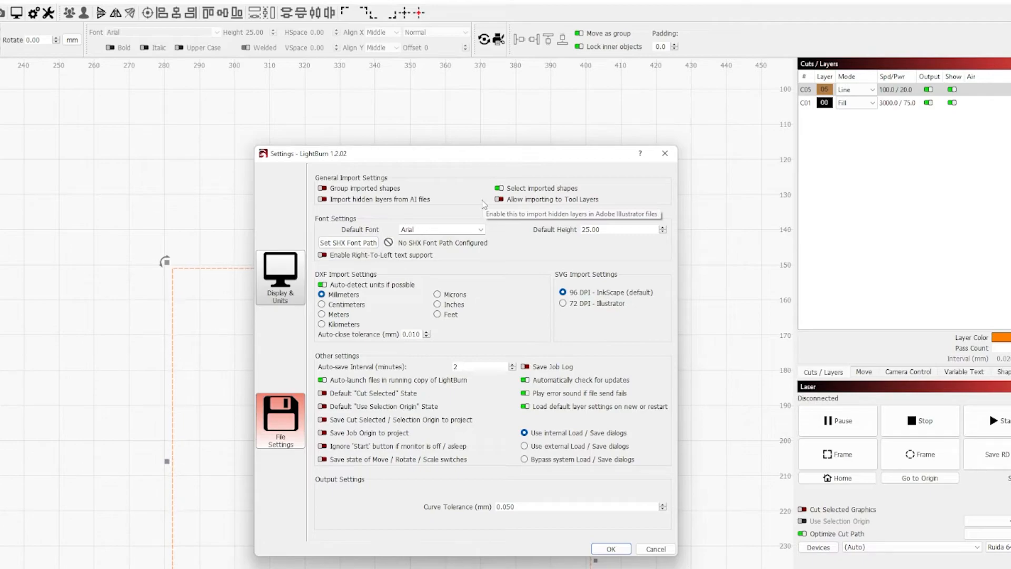
pyautogui.moveTo(157, 241)
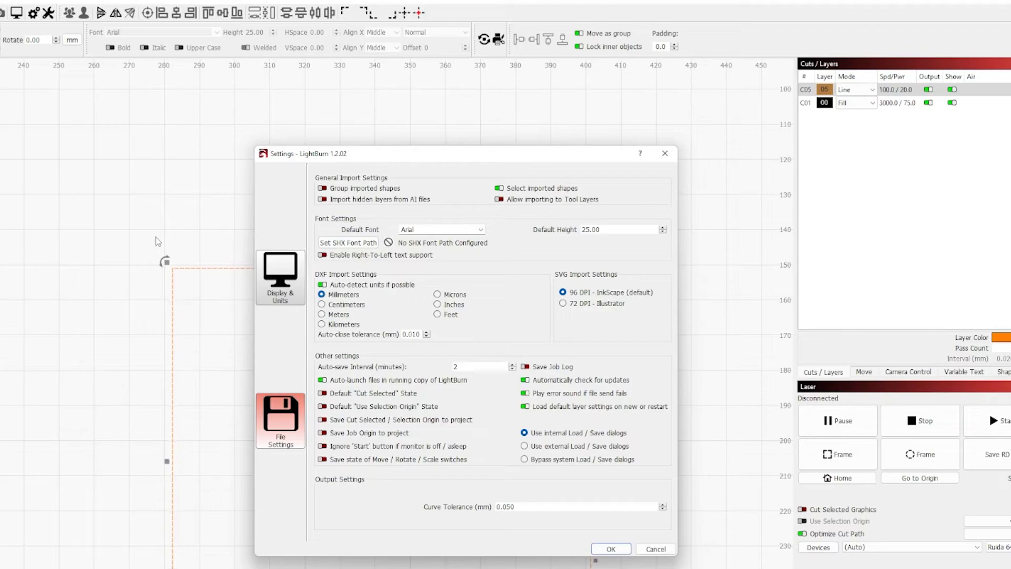
pyautogui.moveTo(321, 230)
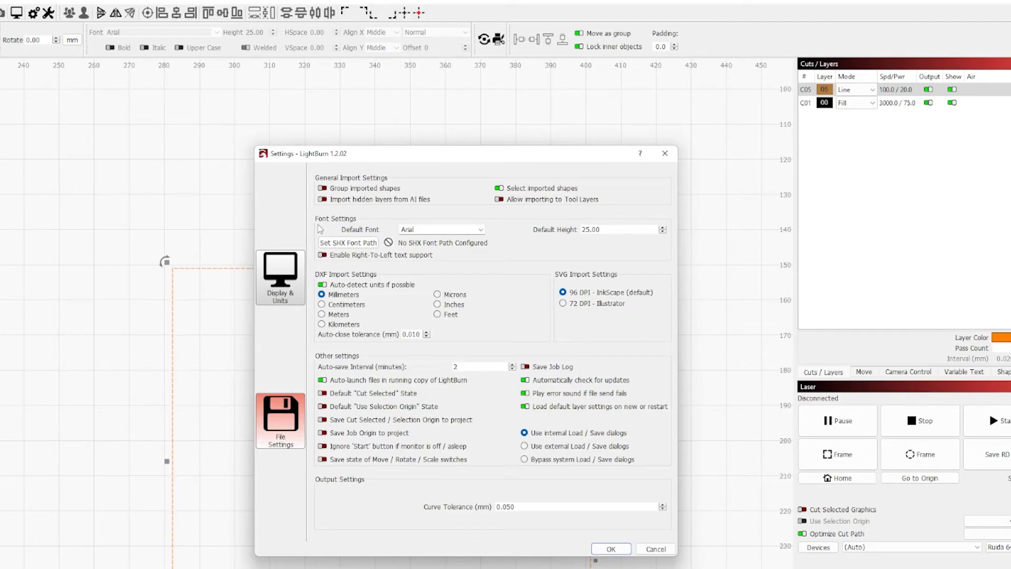
pyautogui.click(610, 548)
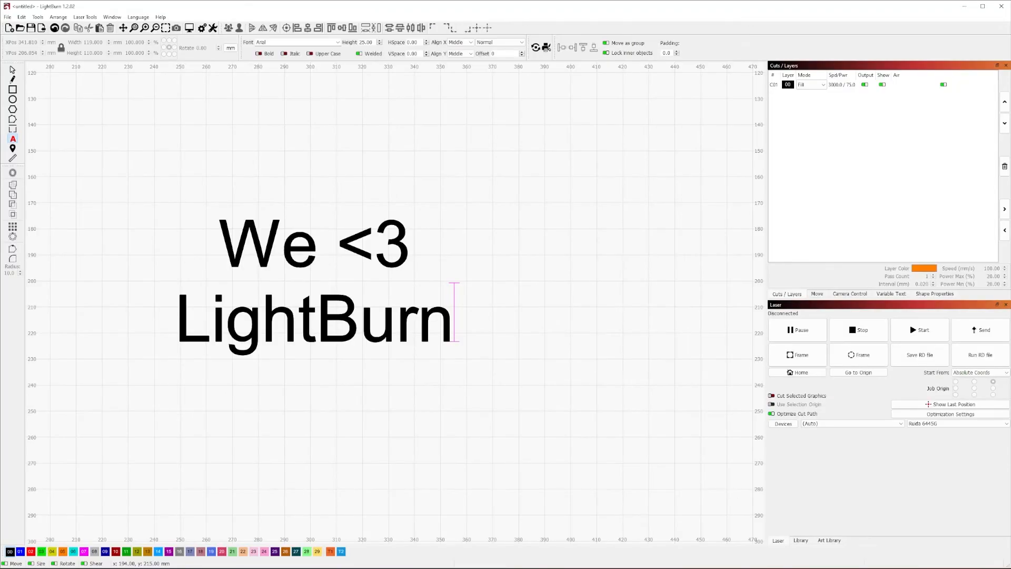